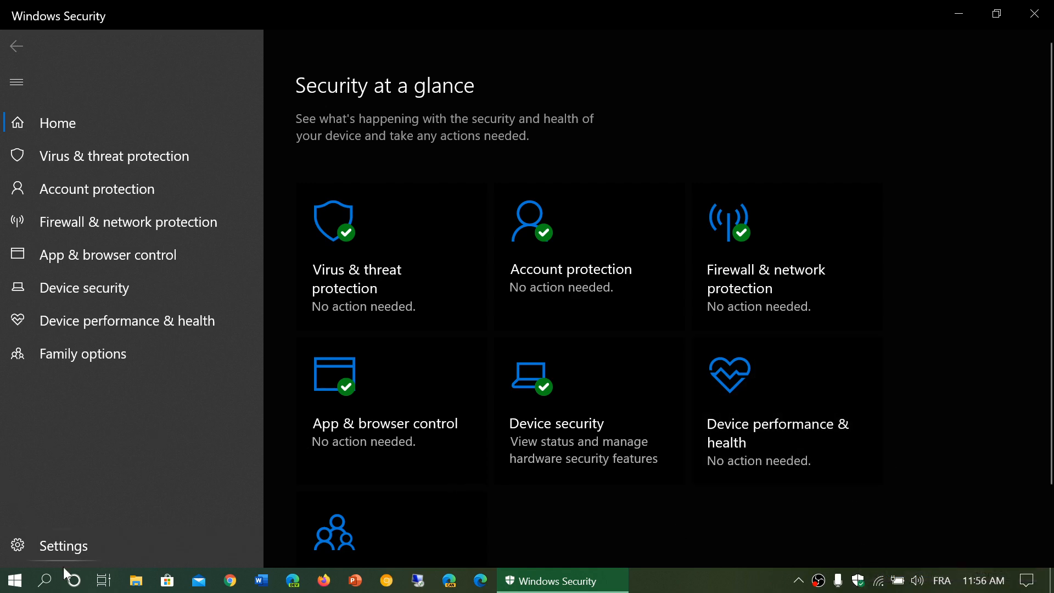
- Search Windows for 'secur' and reach the Virus & threat protection page
{"action": "left_click", "coordinate": [45, 580]}
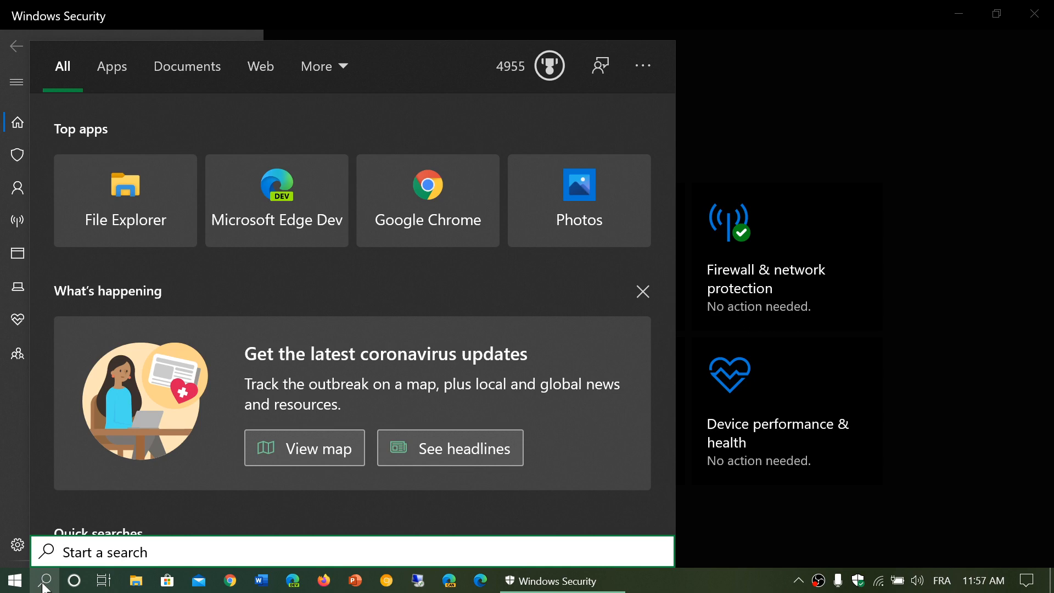
{"action": "type", "text": "secur"}
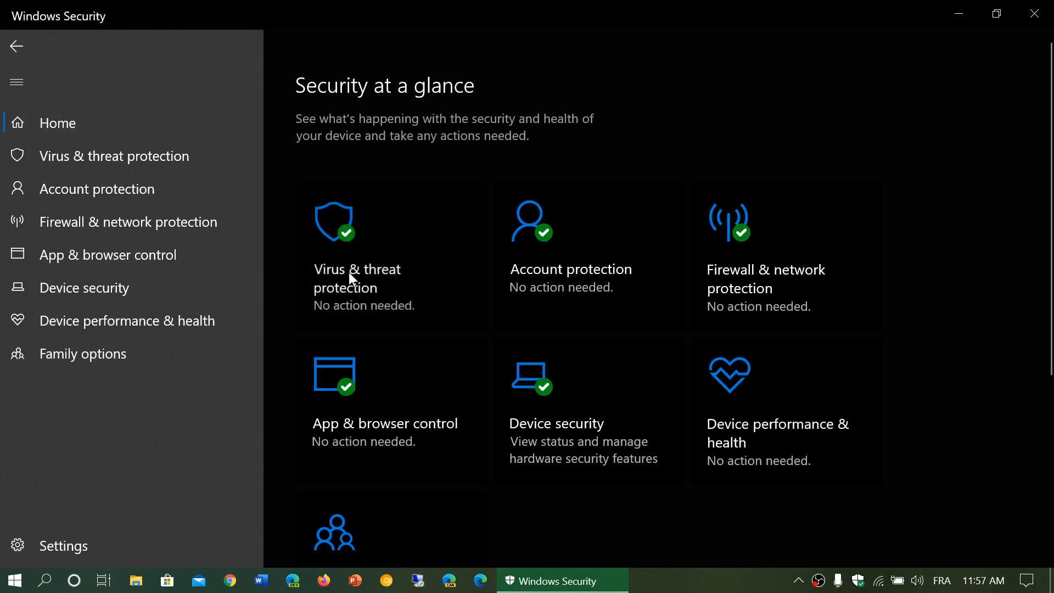
{"action": "left_click", "coordinate": [357, 277]}
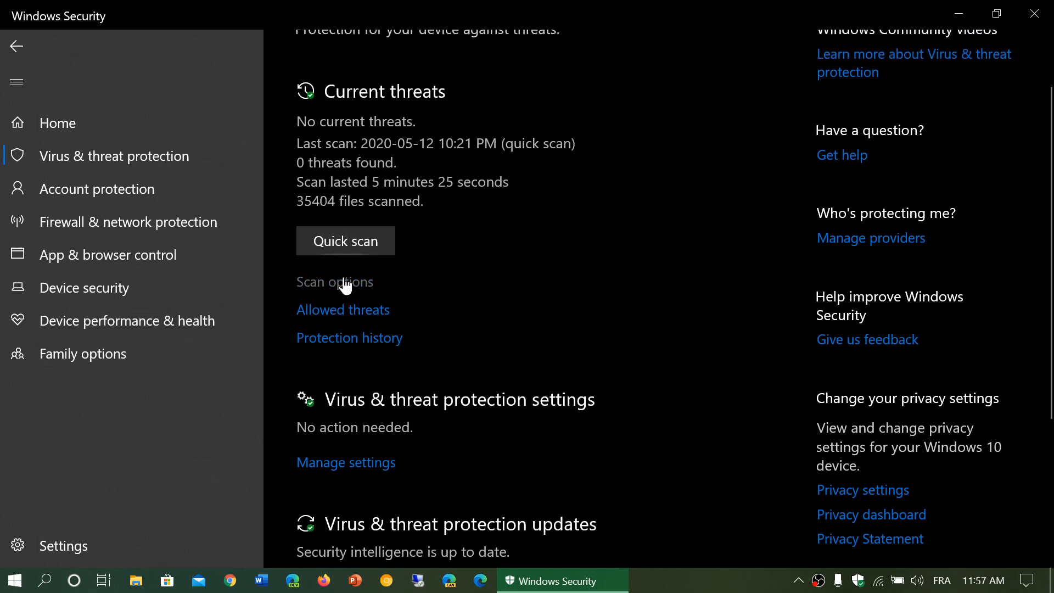
- Show the scan options and select Microsoft Defender Offline scan
{"action": "left_click", "coordinate": [334, 282]}
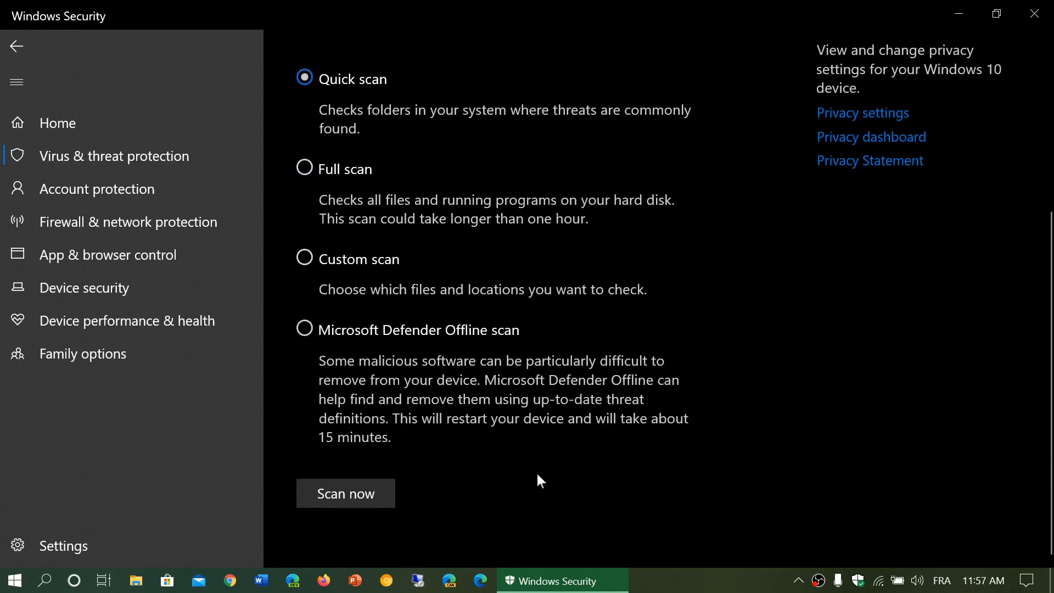
{"action": "mouse_move", "coordinate": [304, 331]}
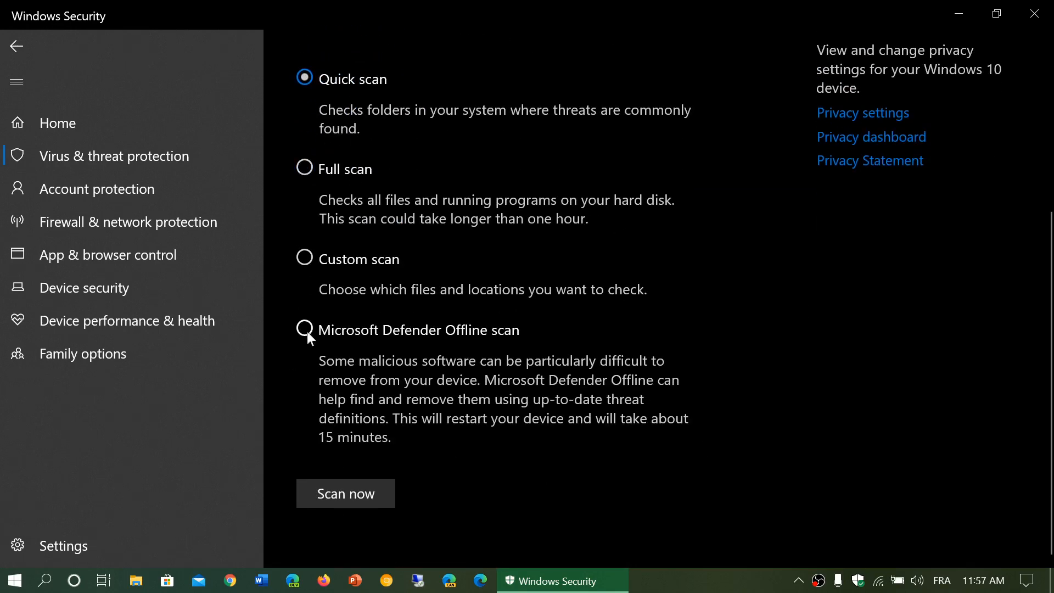
{"action": "mouse_move", "coordinate": [514, 345]}
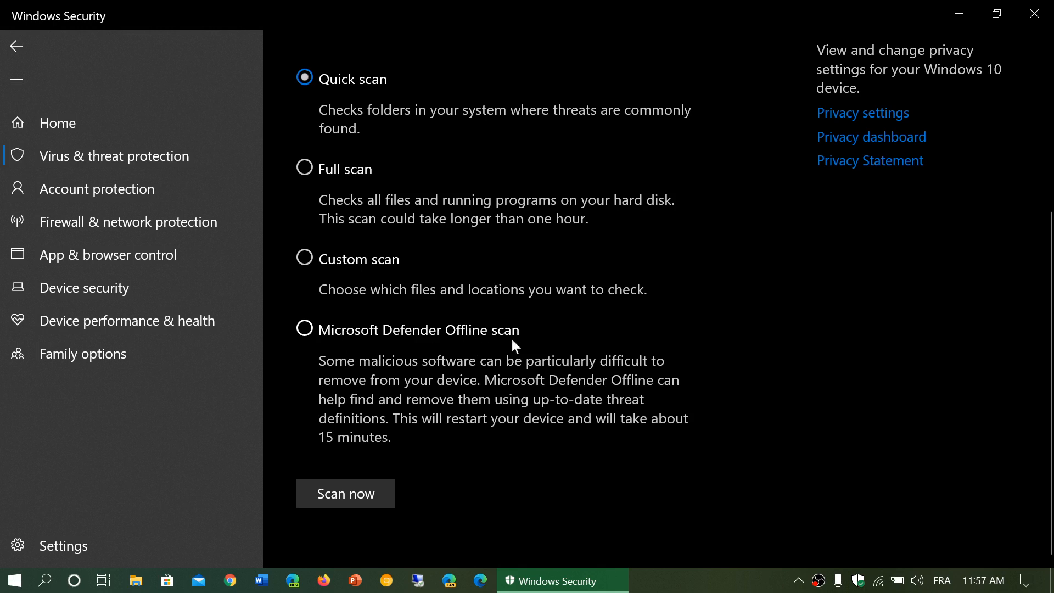
{"action": "mouse_move", "coordinate": [434, 461]}
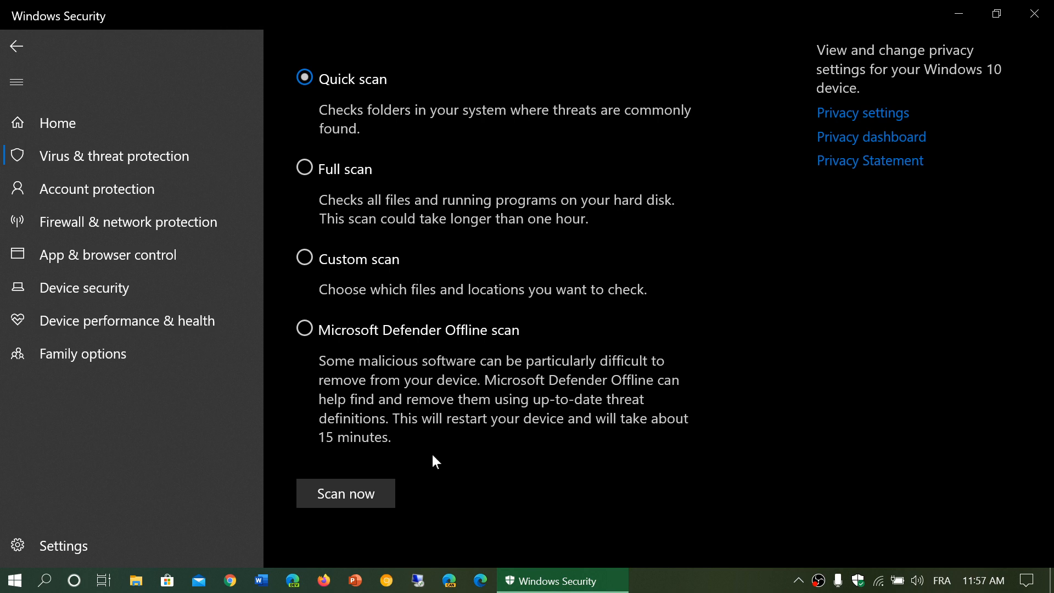
{"action": "mouse_move", "coordinate": [304, 346]}
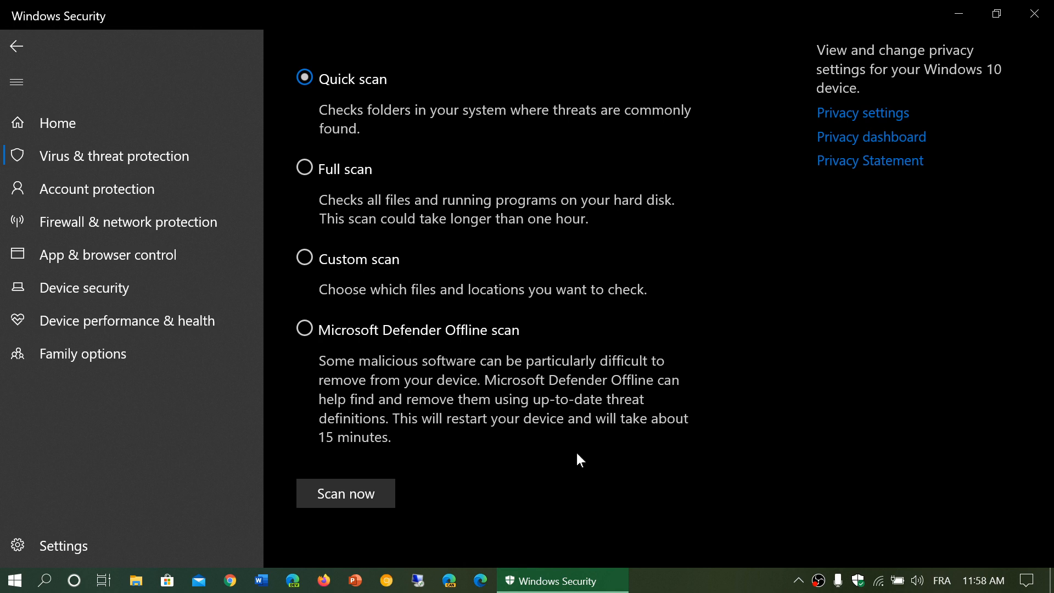
{"action": "mouse_move", "coordinate": [685, 444]}
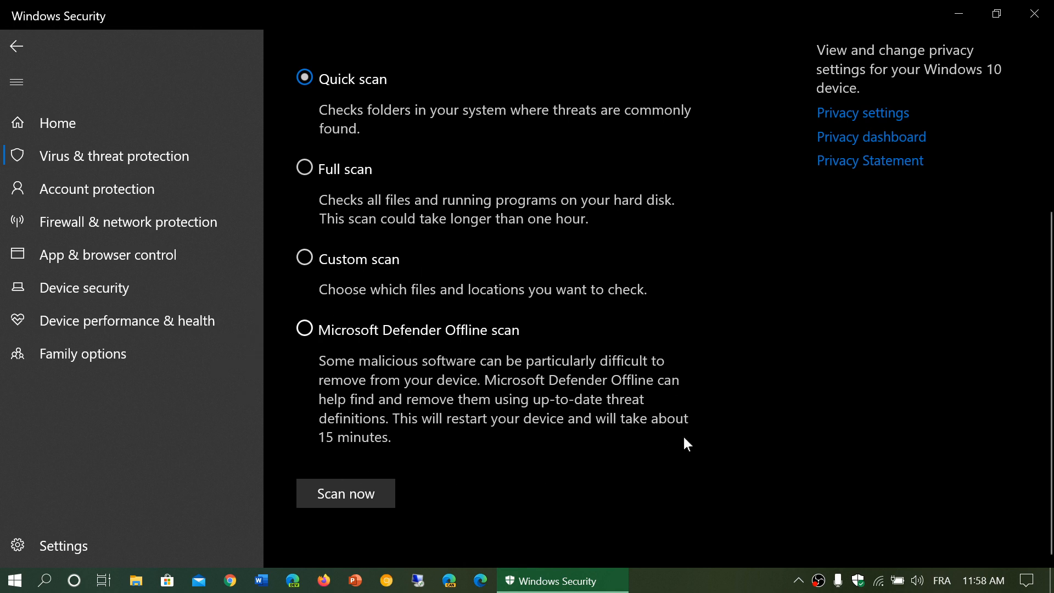
{"action": "mouse_move", "coordinate": [271, 290]}
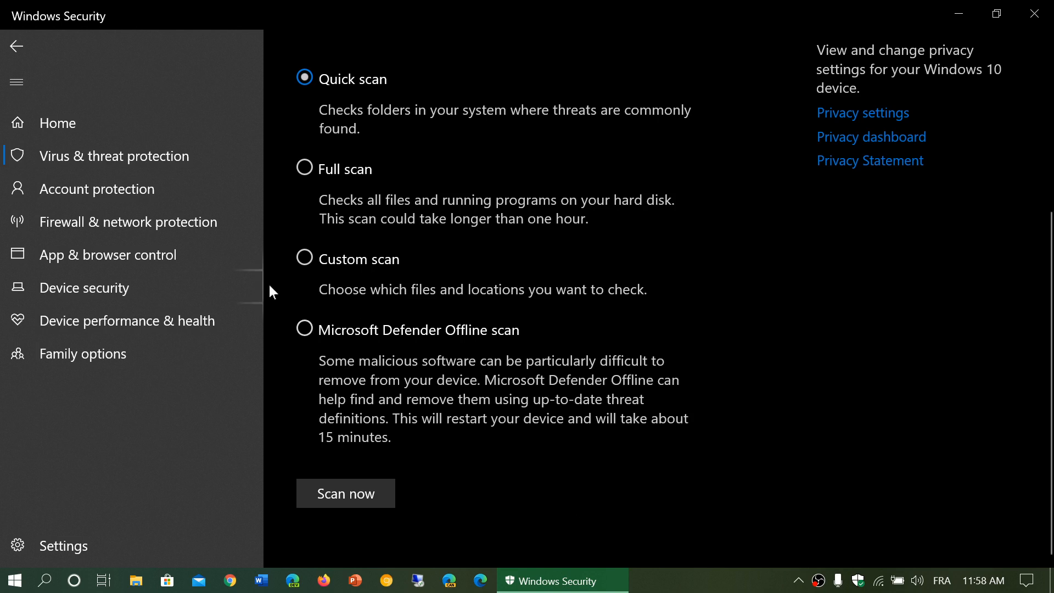
{"action": "left_click", "coordinate": [304, 329]}
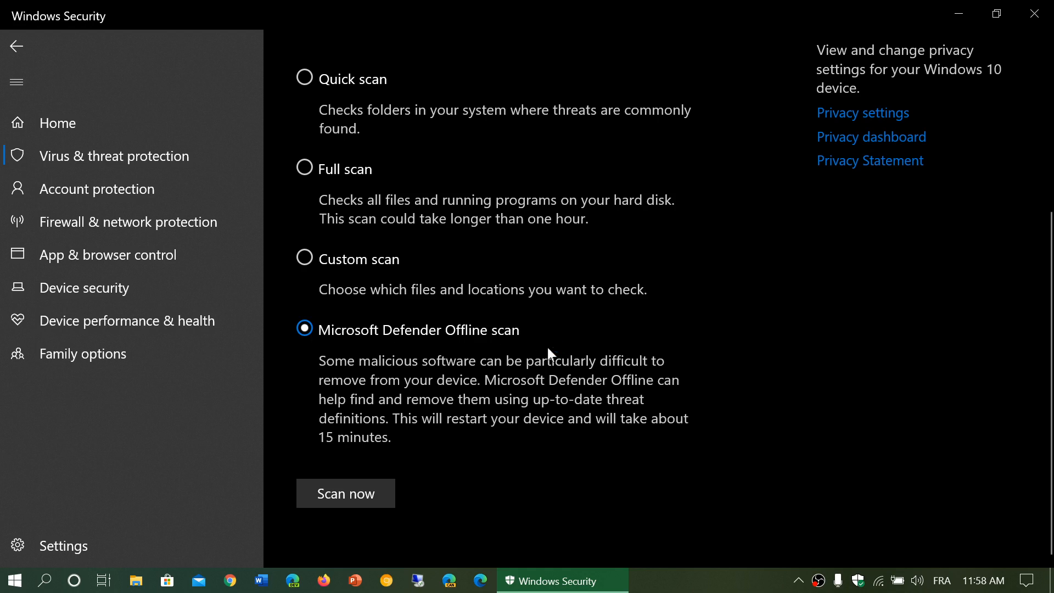
{"action": "mouse_move", "coordinate": [405, 475]}
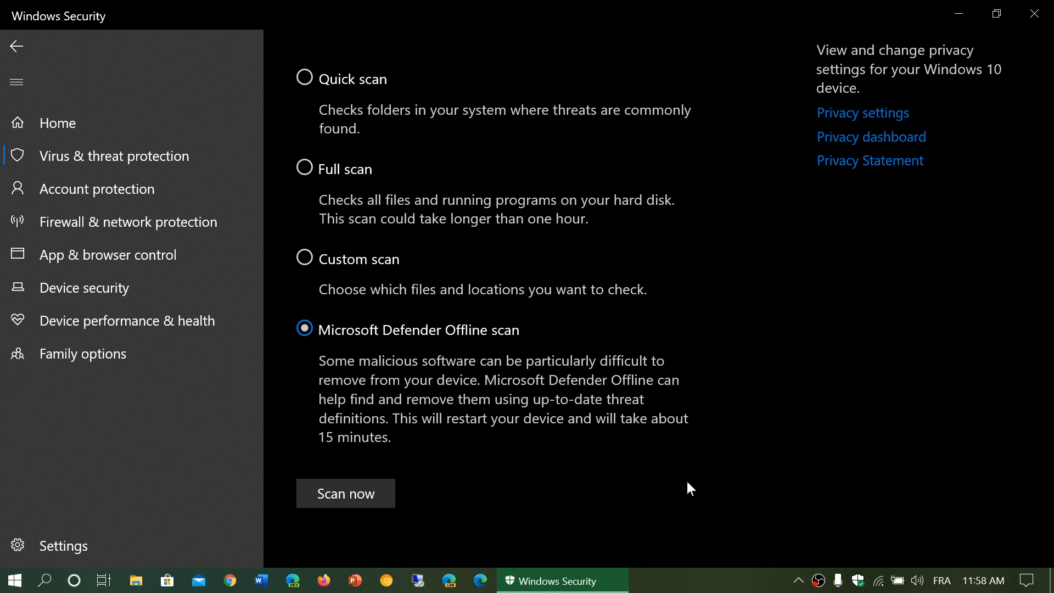
{"action": "mouse_move", "coordinate": [293, 75]}
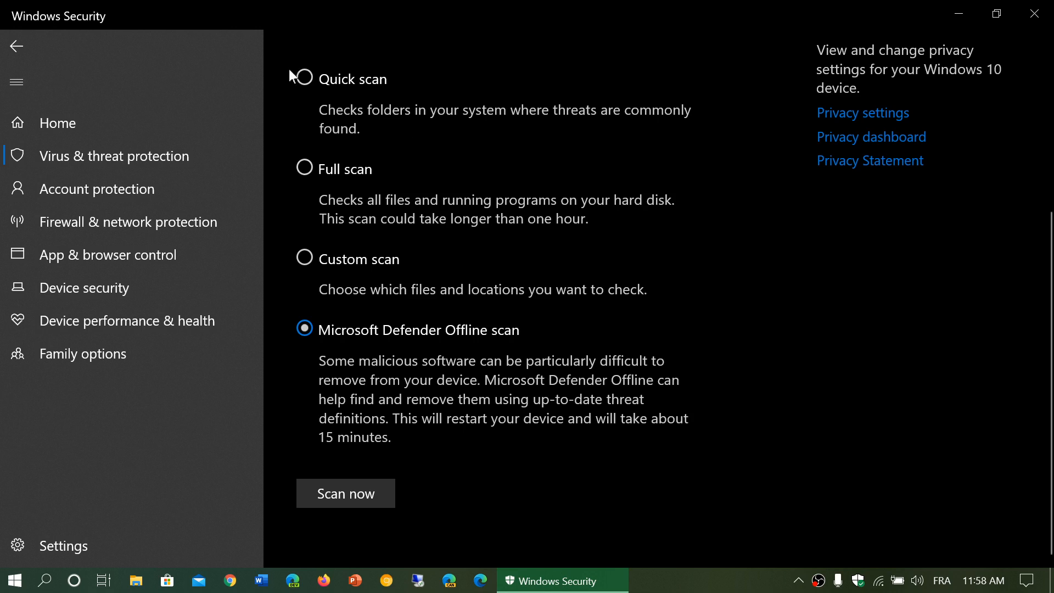
{"action": "left_click", "coordinate": [305, 78]}
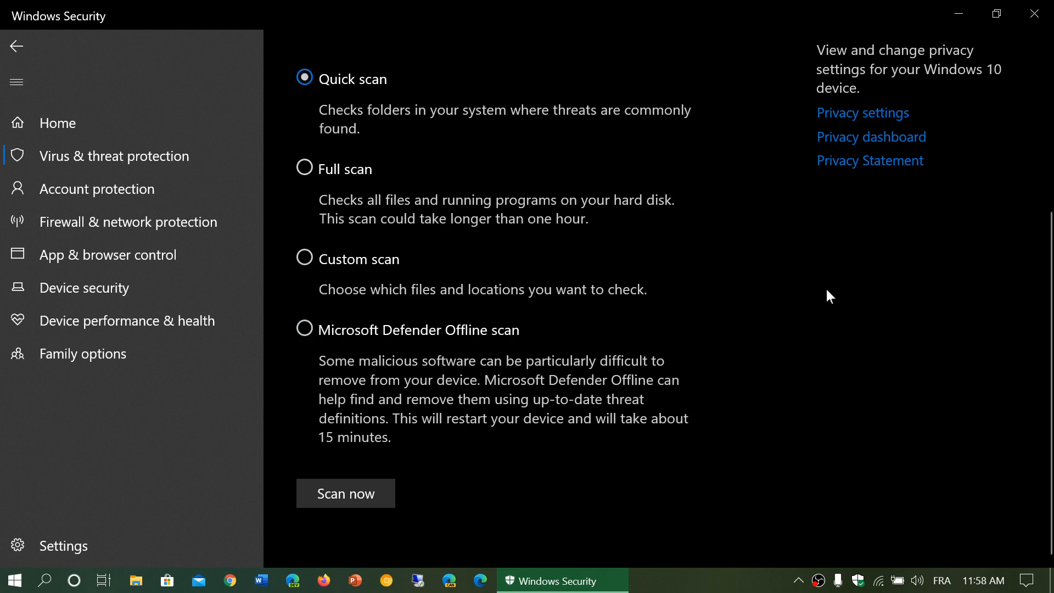